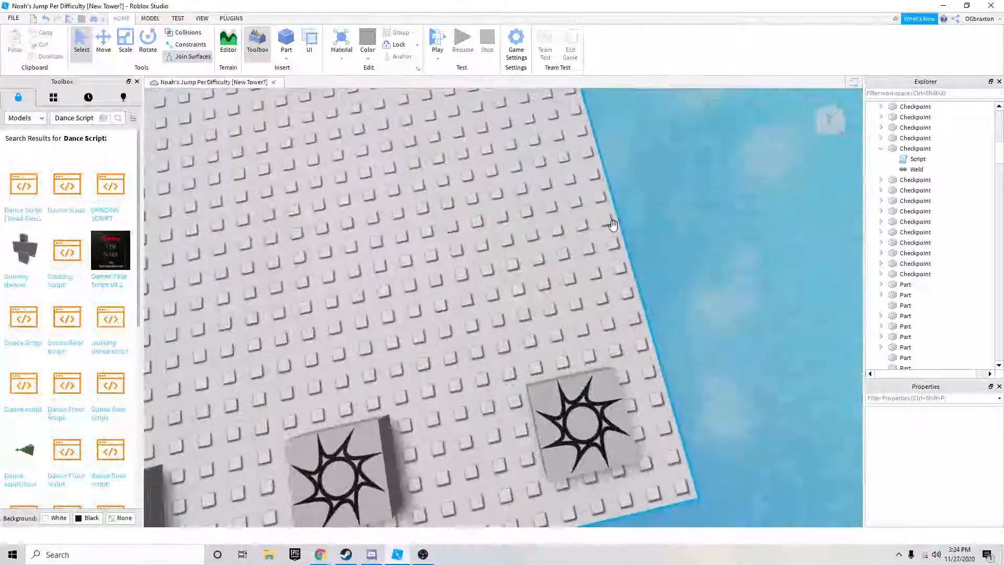
Step: Insert a new Part on the obby platform and colour it Smoky grey
click(506, 314)
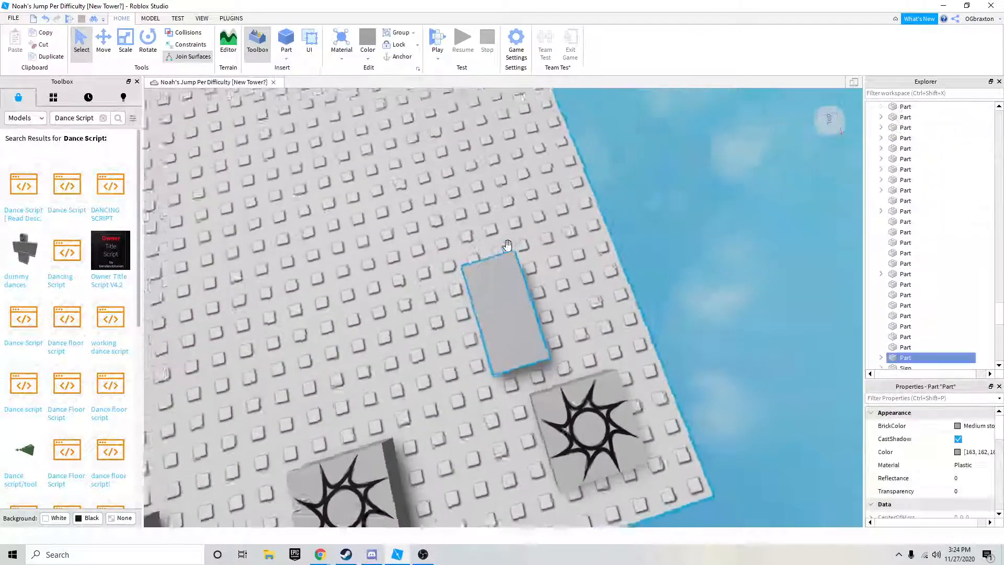
click(367, 45)
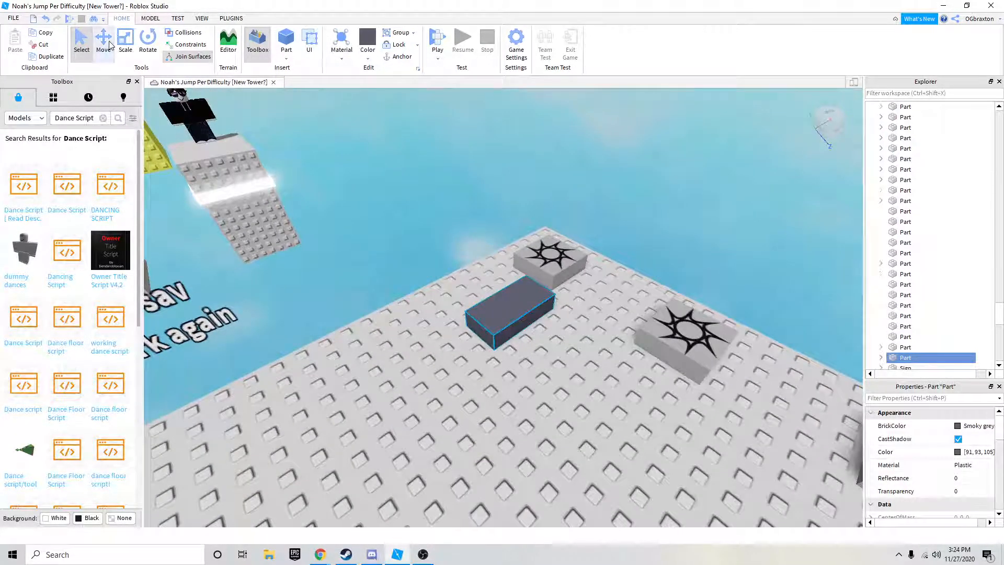
Step: Stack duplicated blocks upward with the Move tool, alternating Smoky grey and Black into a tall tower
click(104, 42)
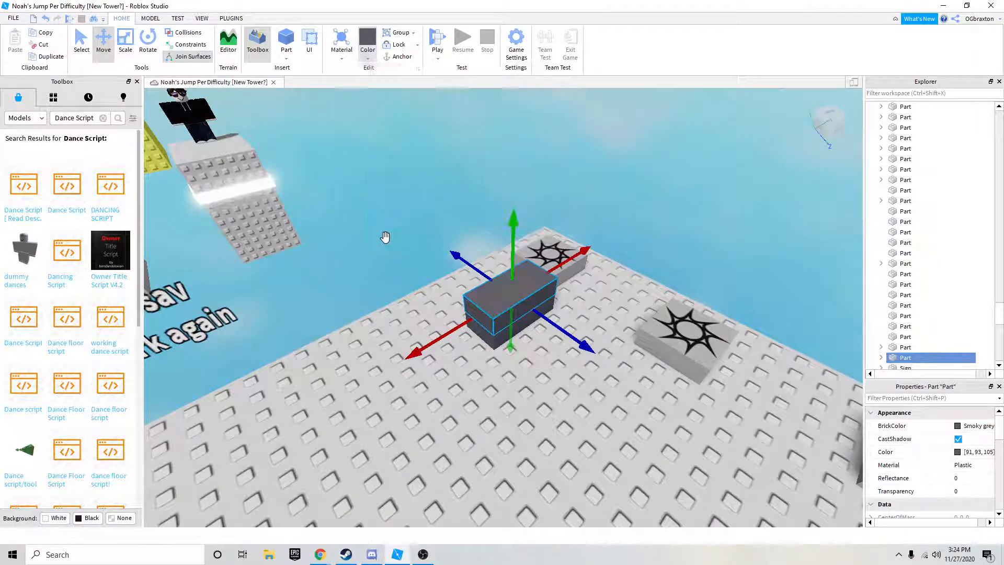
click(367, 45)
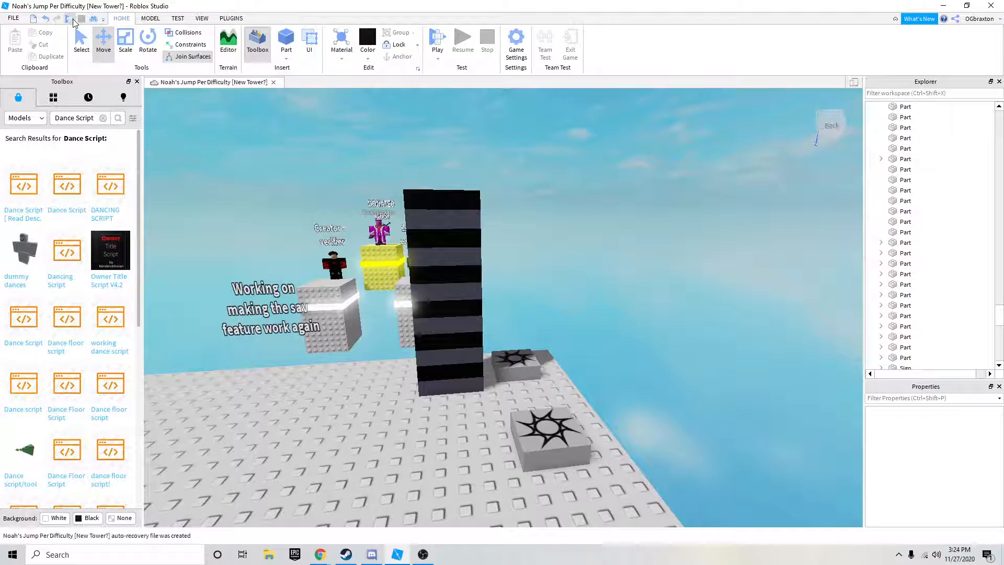
Step: Start a Play test so the avatar spawns in-game beside the striped tower
click(438, 40)
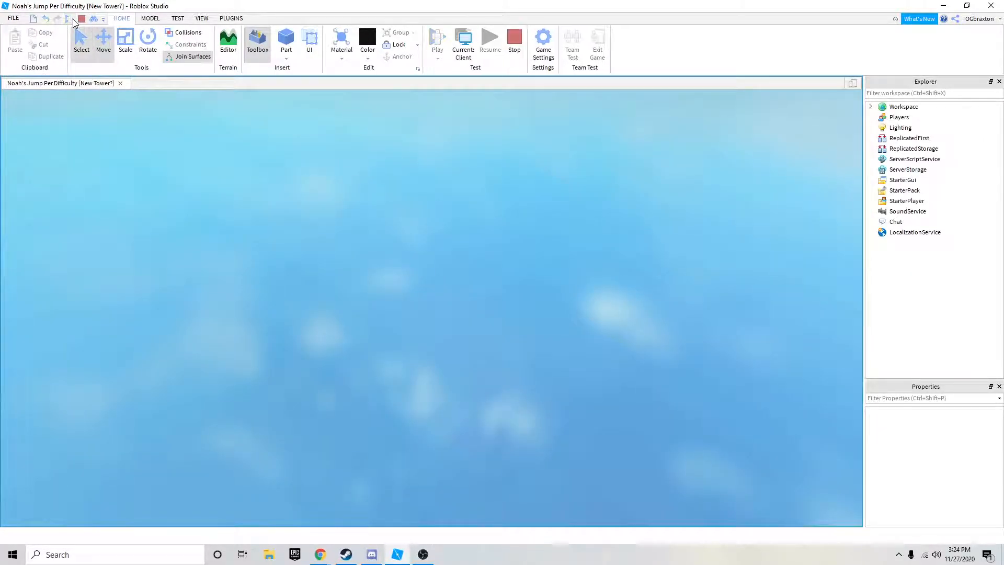
click(437, 44)
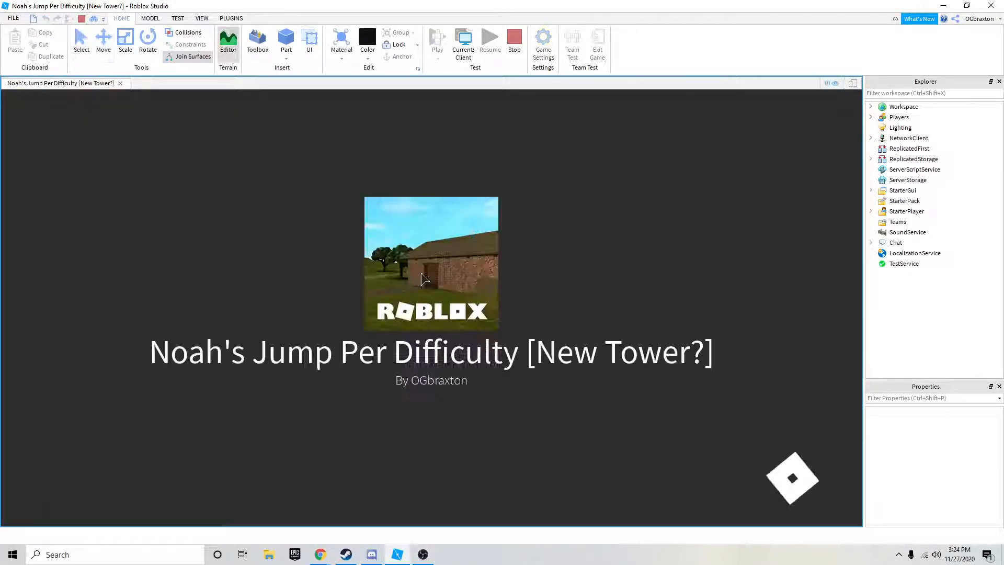
click(437, 44)
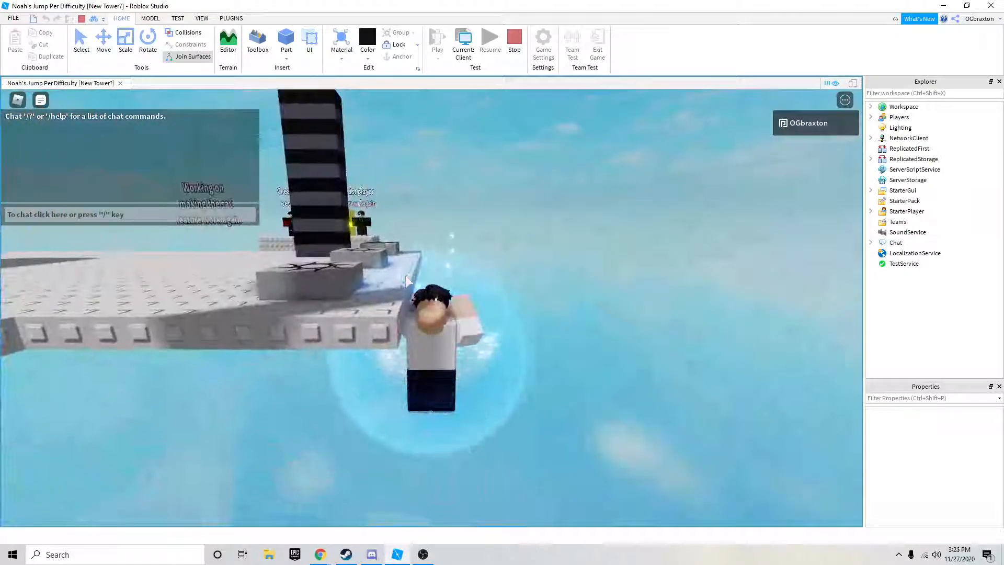